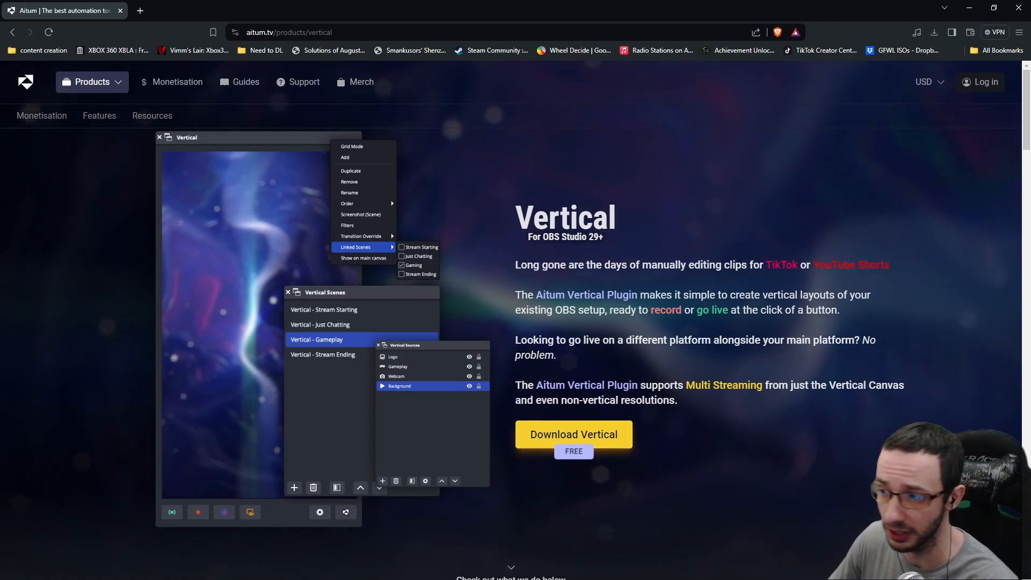
mouse_move(845, 497)
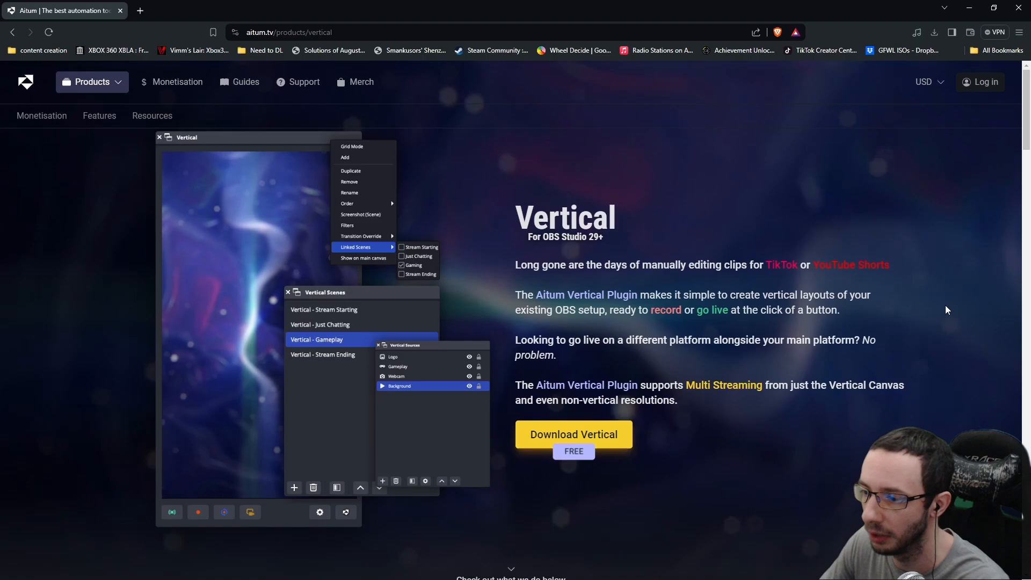
mouse_move(833, 333)
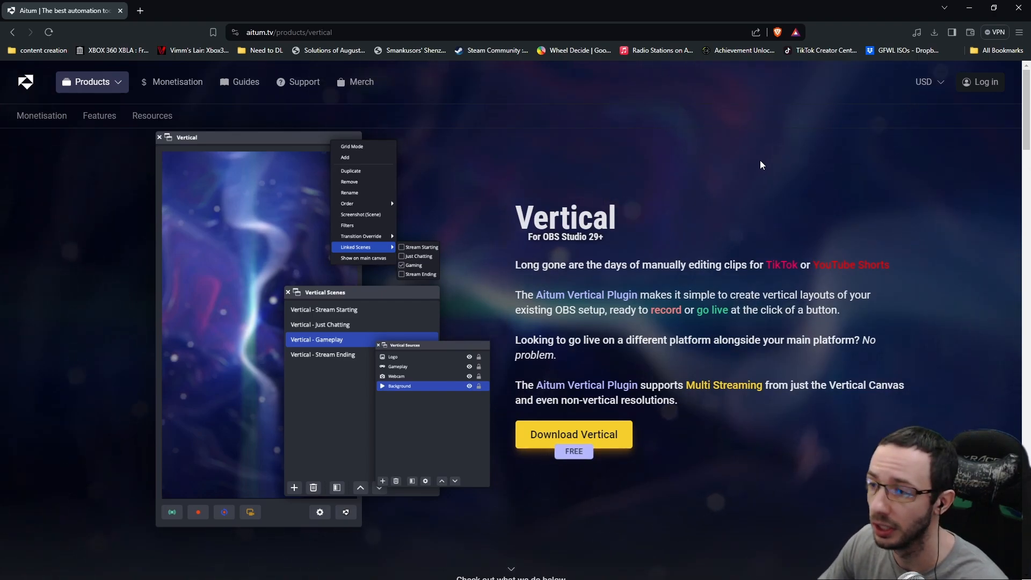
mouse_move(891, 25)
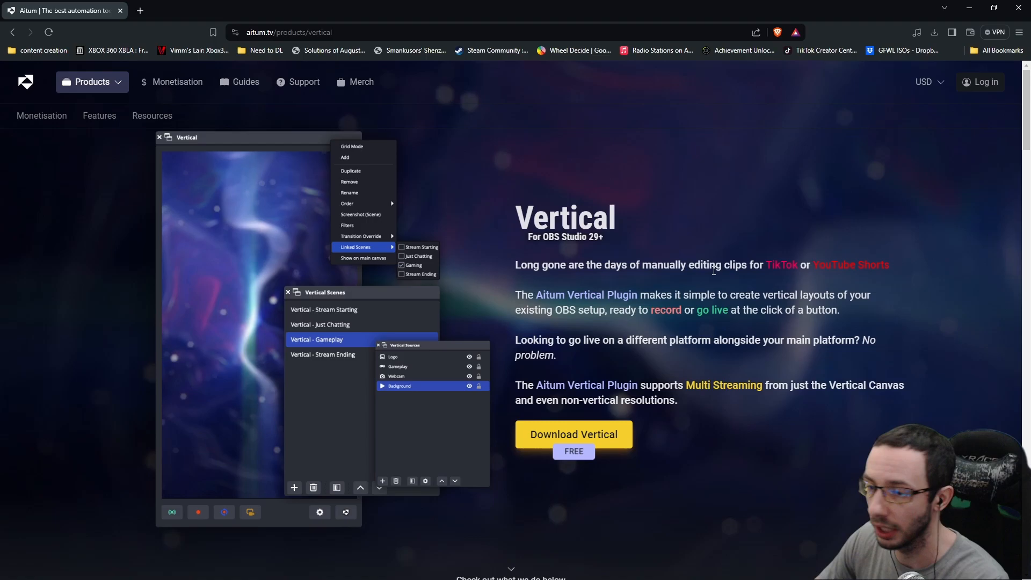
mouse_move(716, 285)
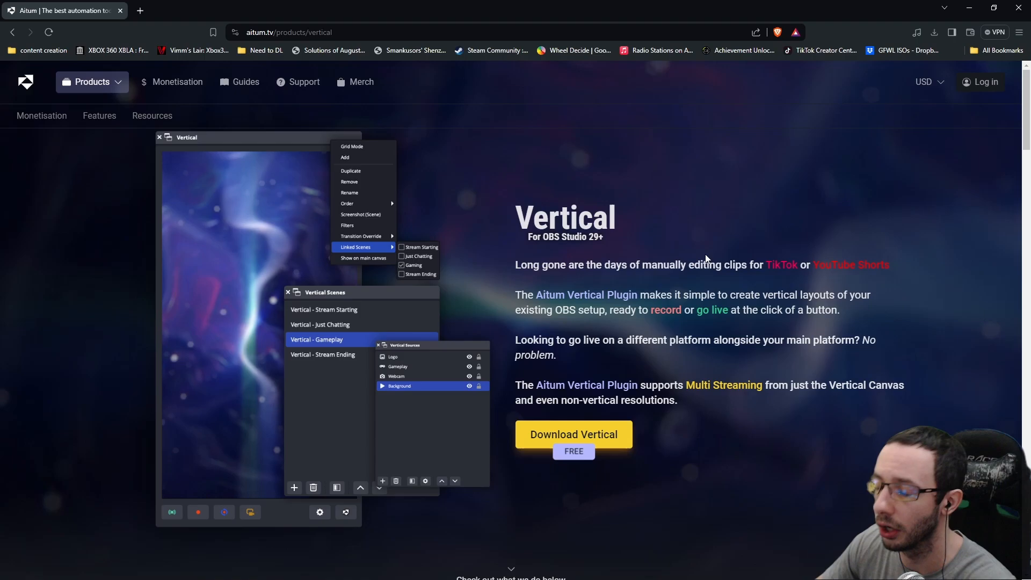
mouse_move(740, 219)
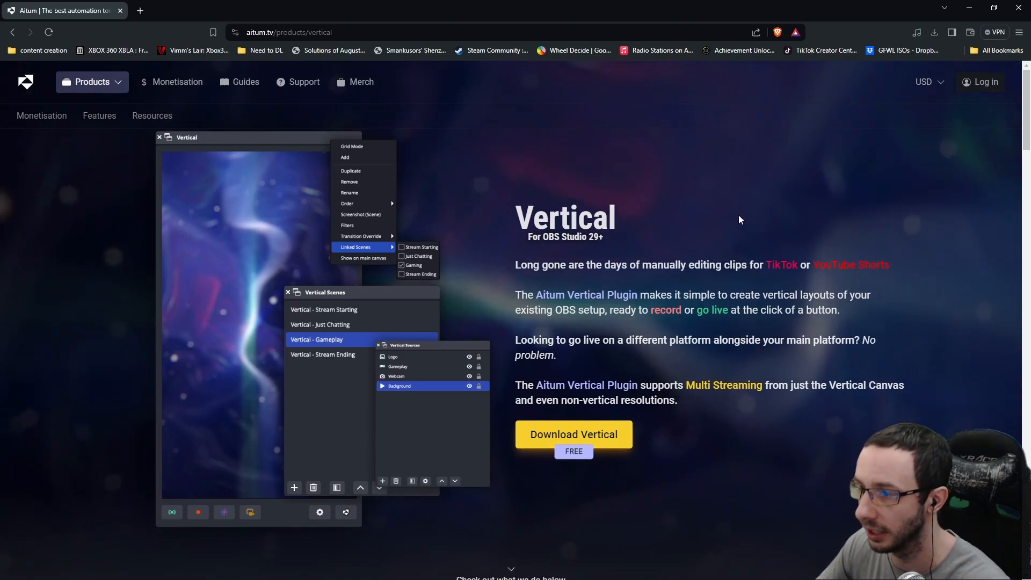
mouse_move(839, 200)
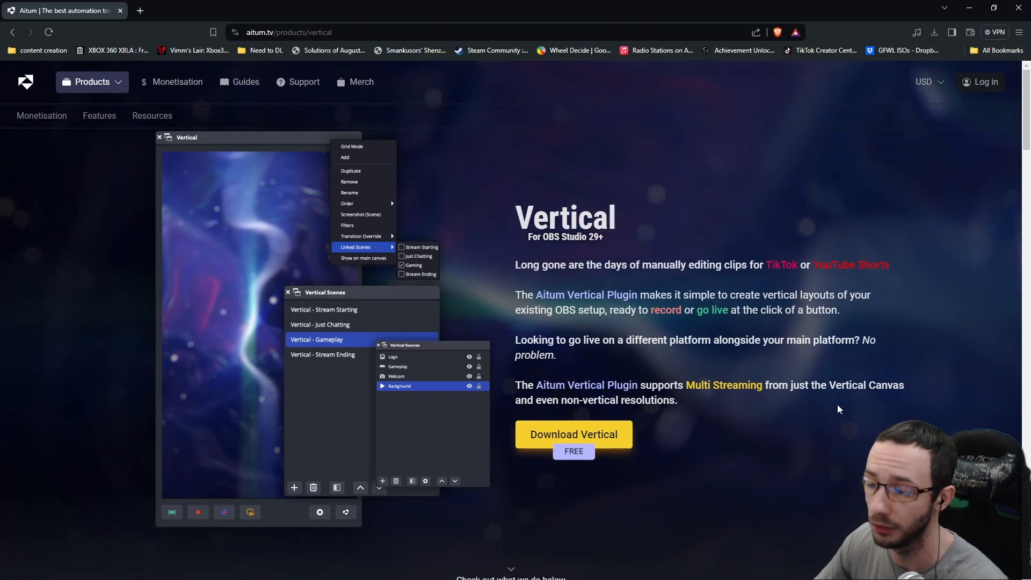
mouse_move(766, 409)
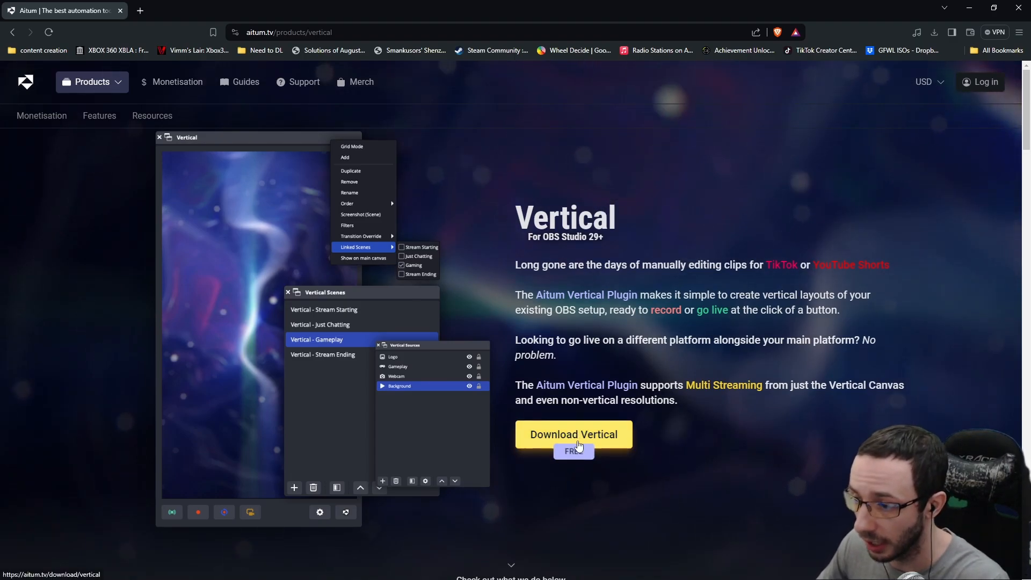
Step: Keep the D:\Program Files\obs-studio destination and install Vertical Canvas there
left_click(572, 434)
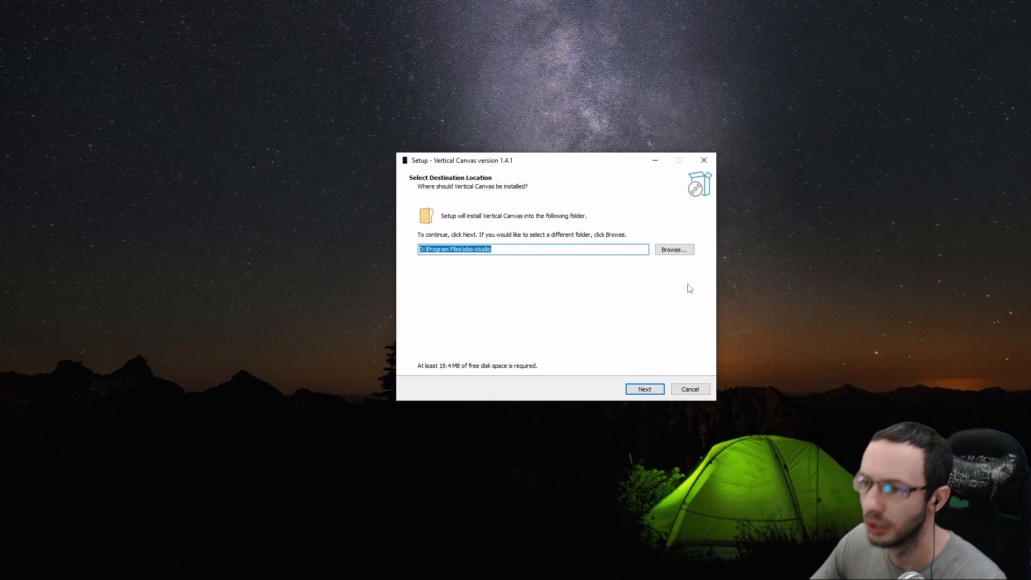
mouse_move(683, 311)
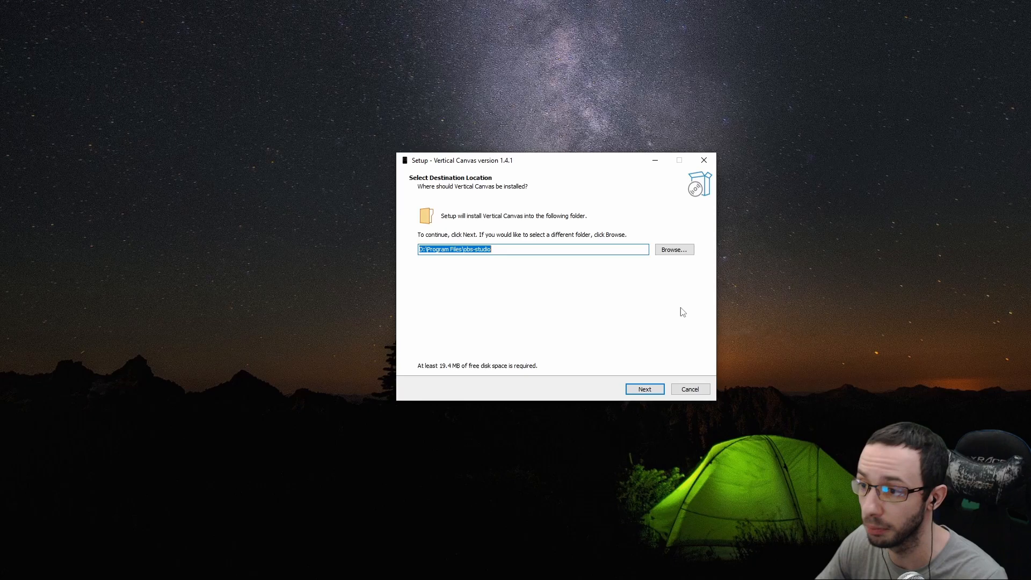
mouse_move(672, 273)
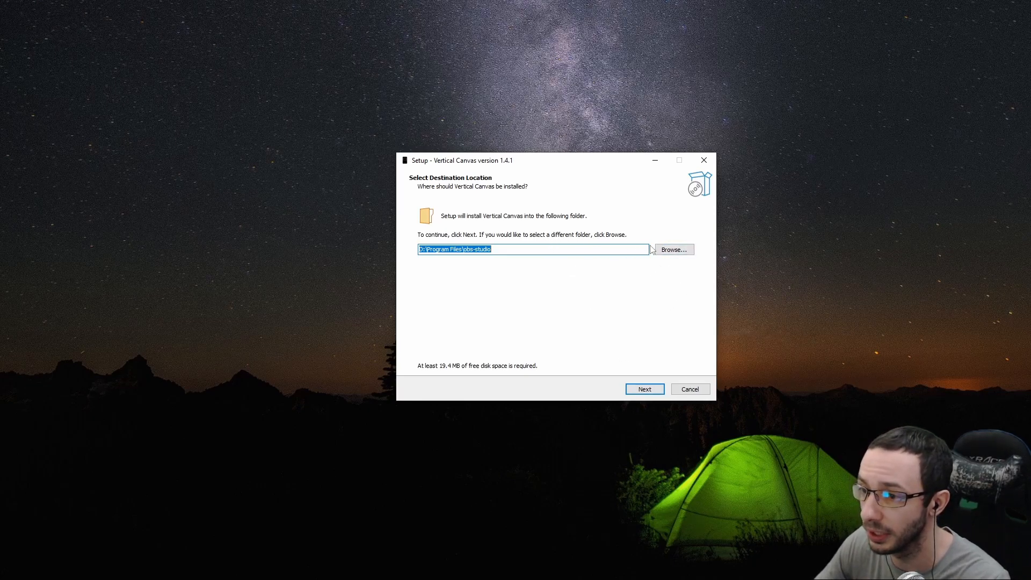
left_click(672, 249)
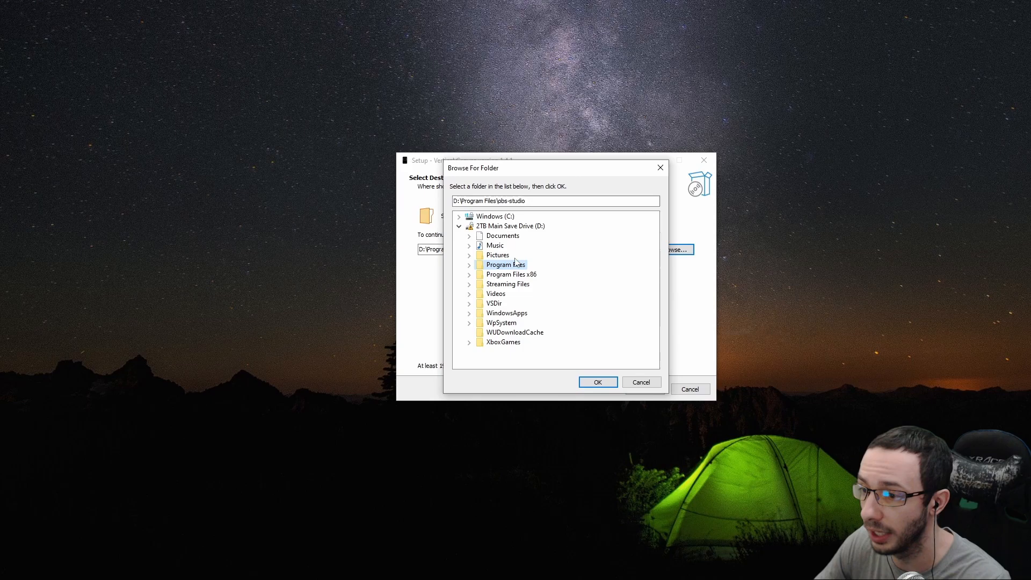
left_click(596, 383)
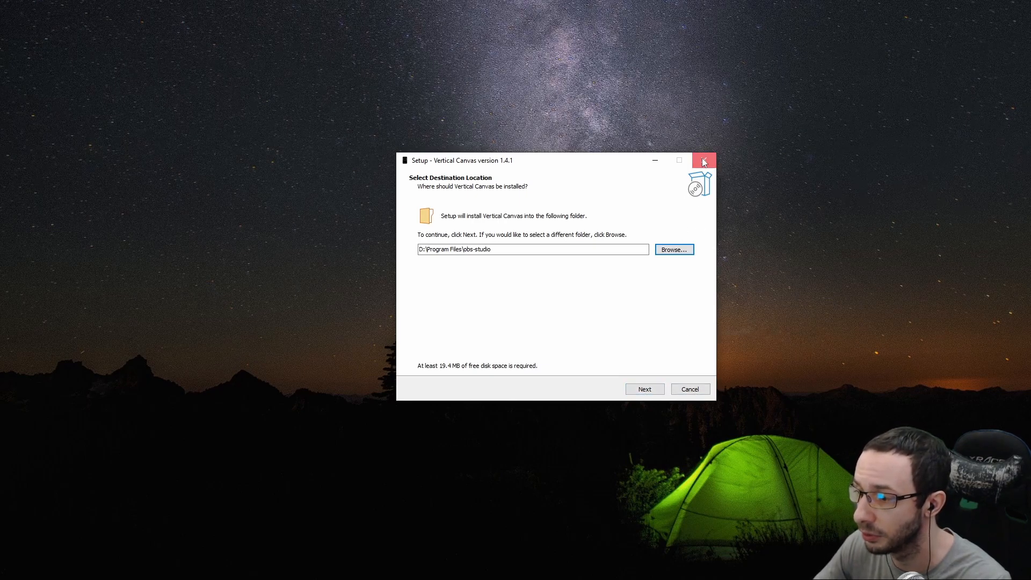
left_click(643, 389)
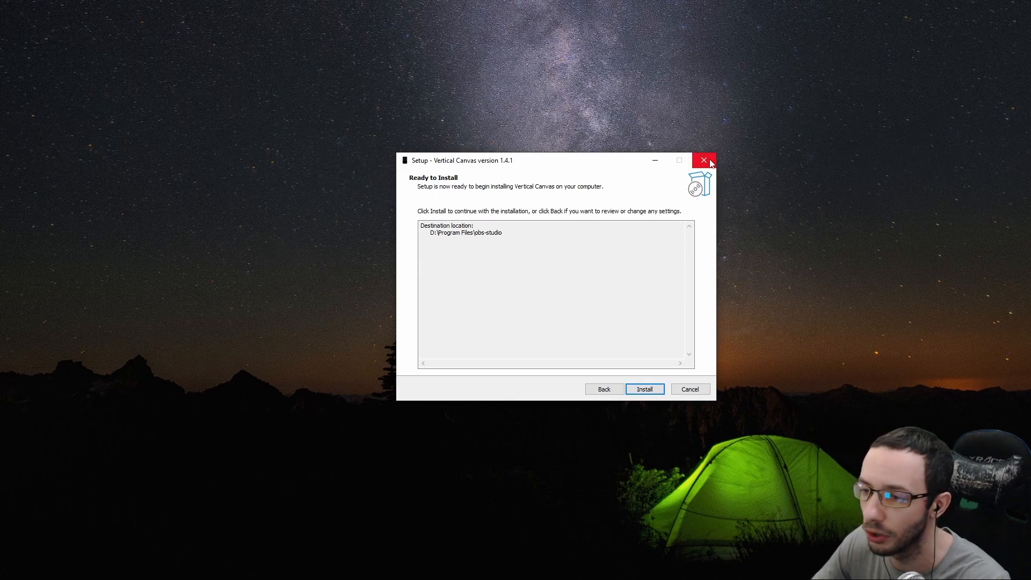
left_click(705, 160)
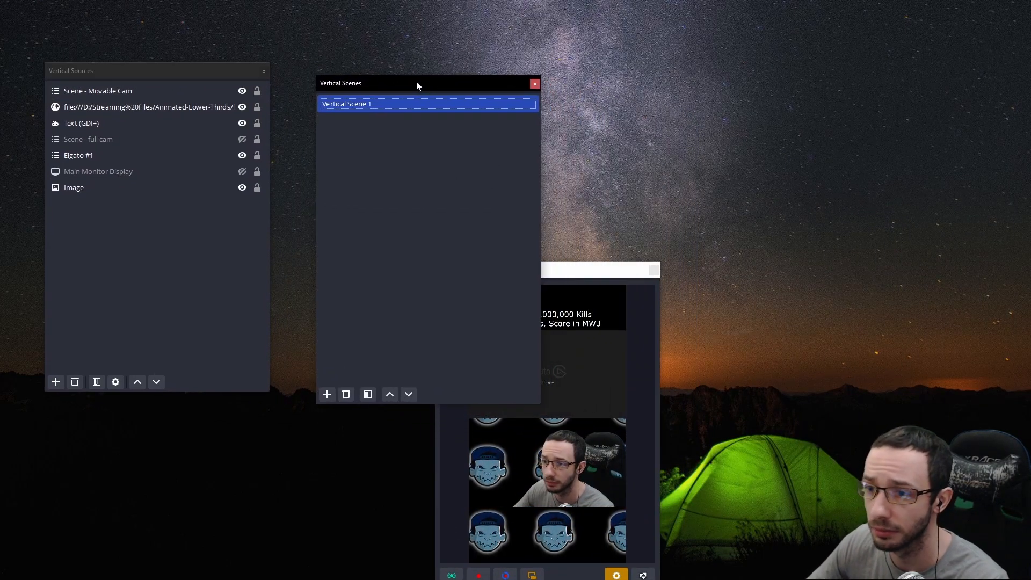
Step: Move the Vertical preview window out from behind the Vertical Scenes dock
left_click_drag(600, 270, 657, 90)
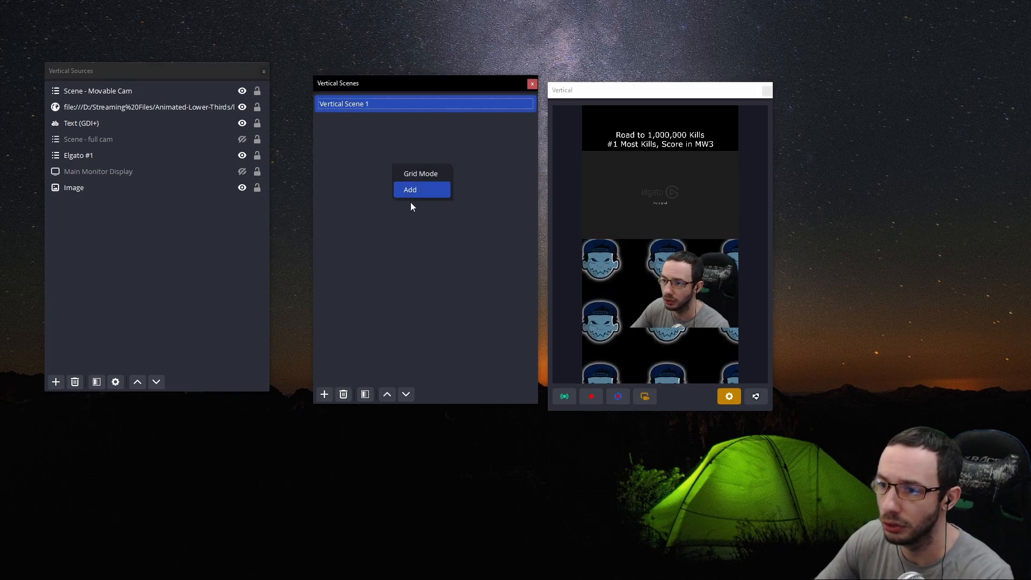
Step: Add a new empty vertical scene keeping the default name Vertical Scene
left_click(409, 189)
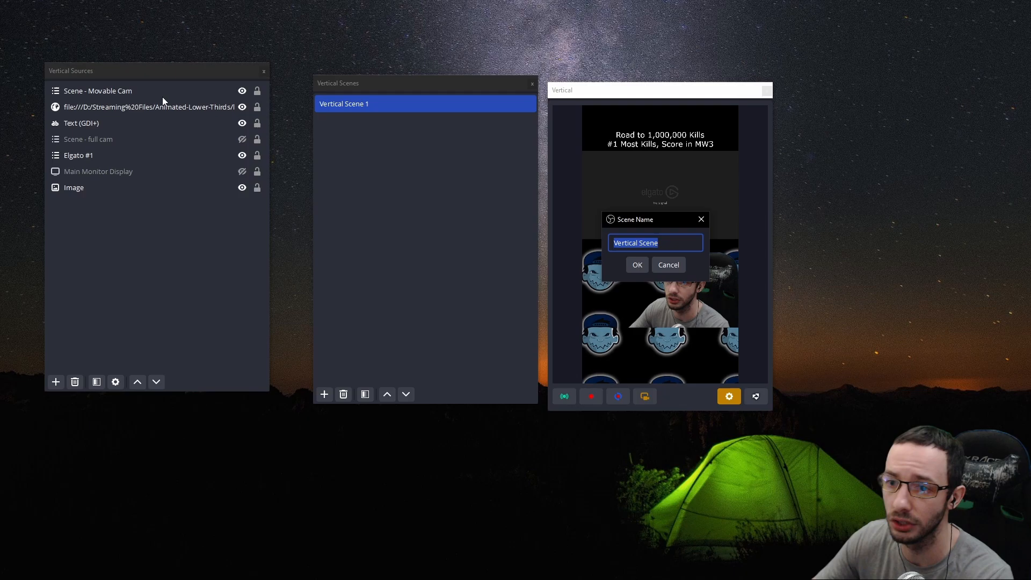
mouse_move(444, 90)
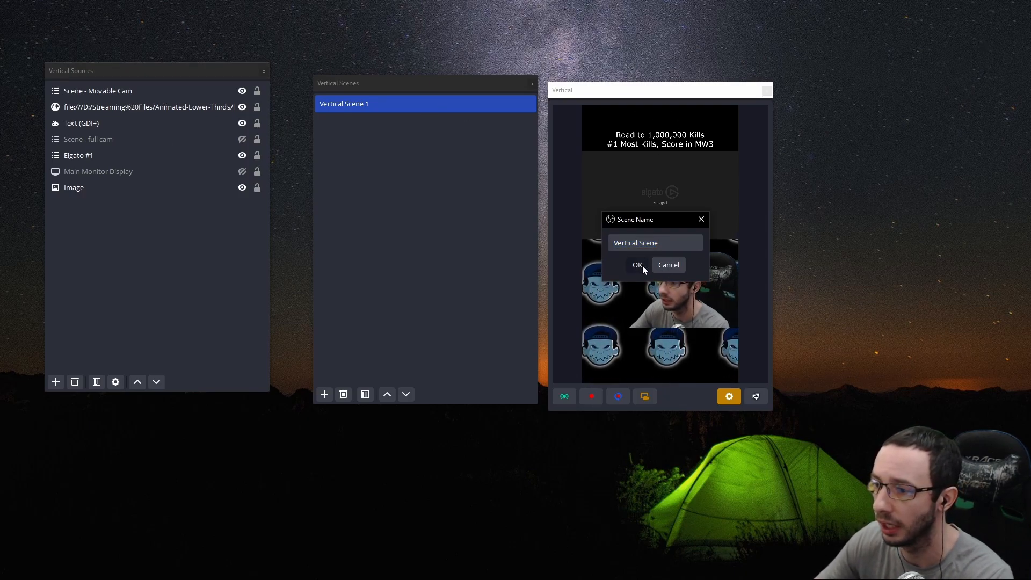
left_click(636, 264)
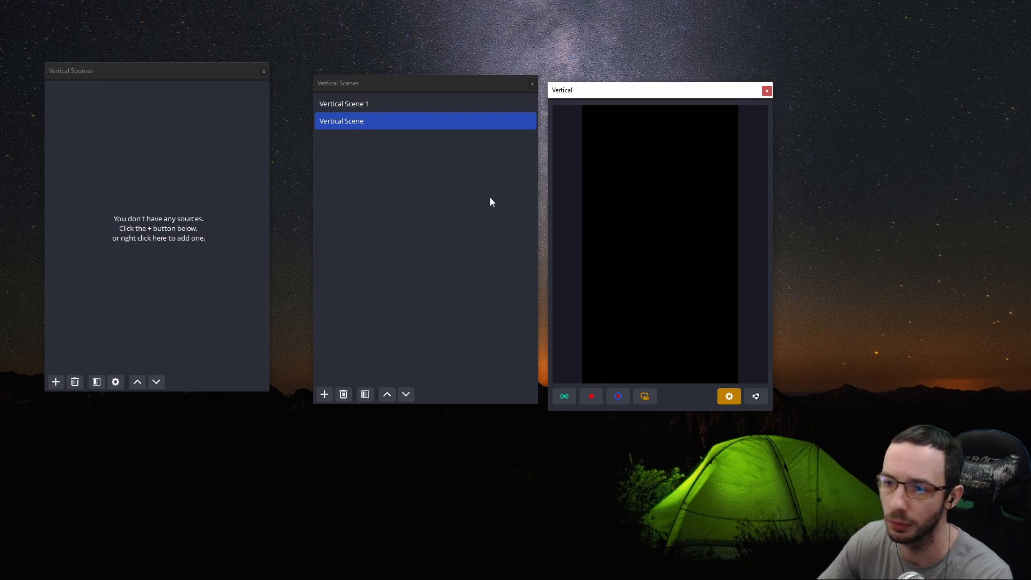
mouse_move(355, 190)
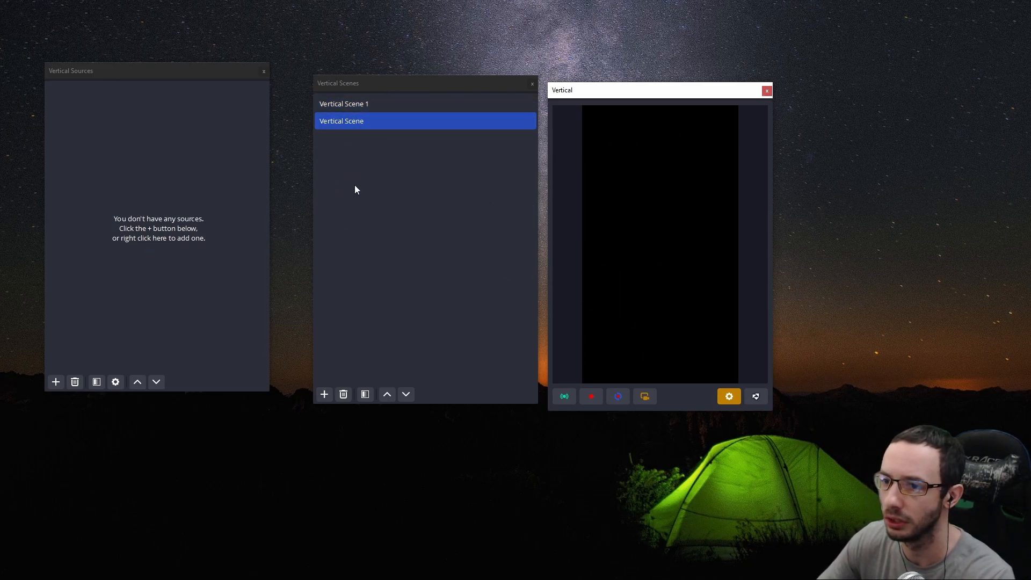
mouse_move(623, 200)
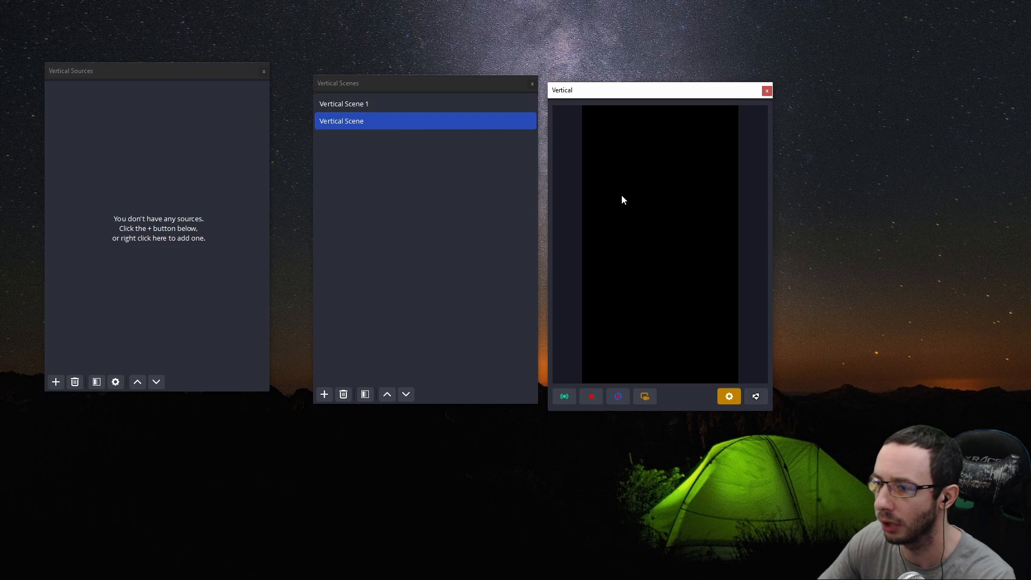
mouse_move(140, 153)
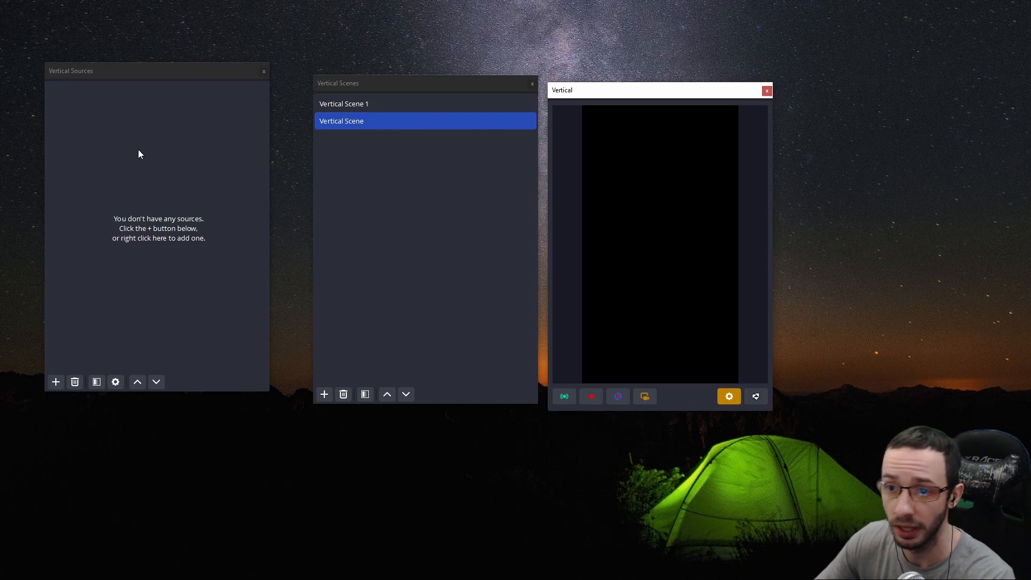
mouse_move(195, 145)
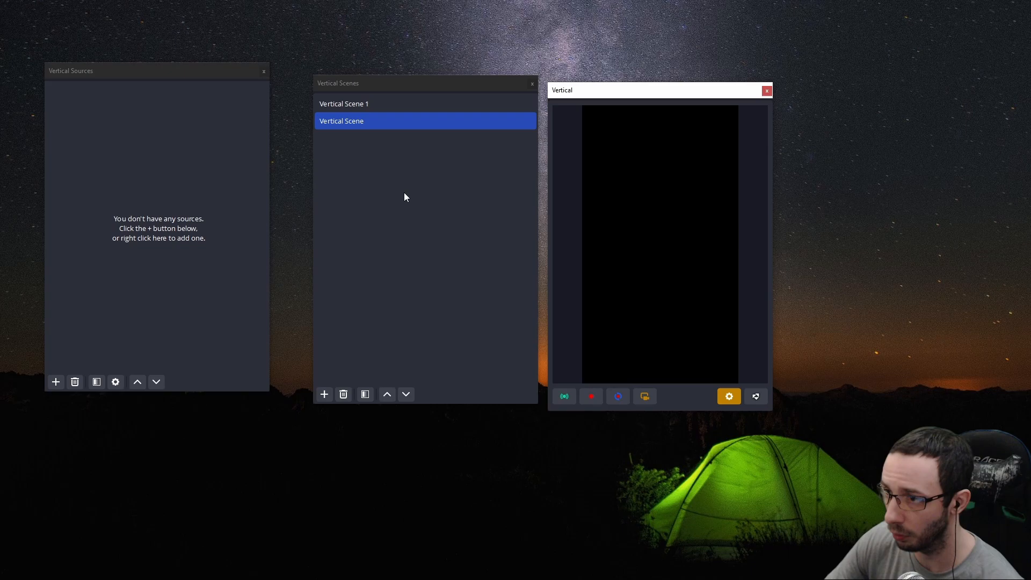
mouse_move(428, 252)
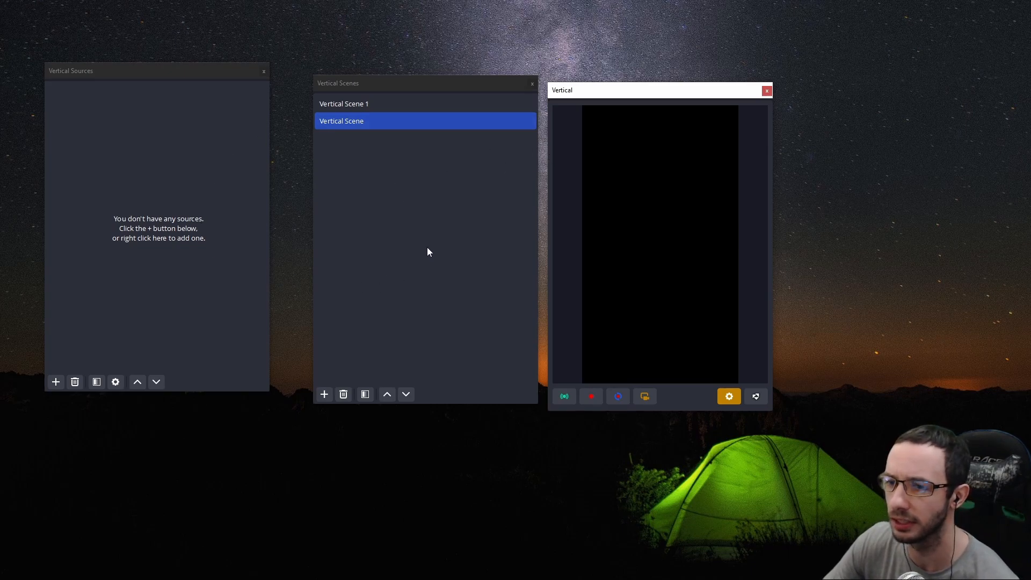
mouse_move(469, 183)
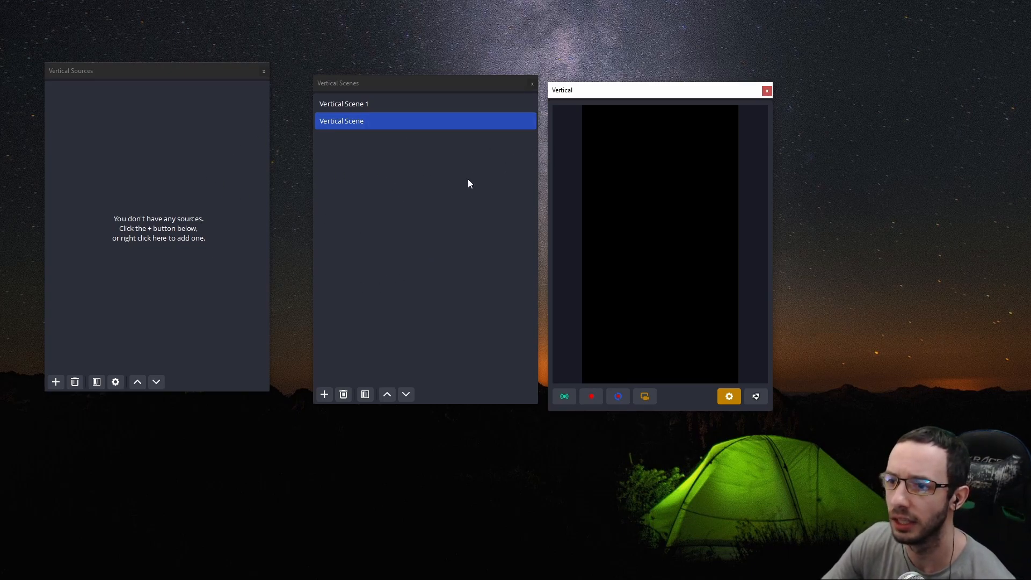
mouse_move(467, 222)
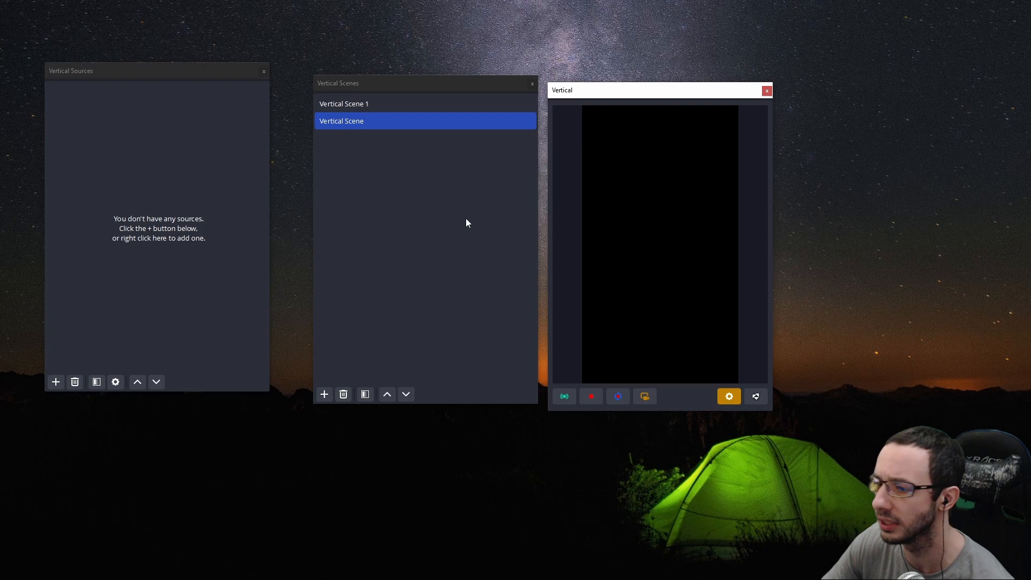
mouse_move(433, 231)
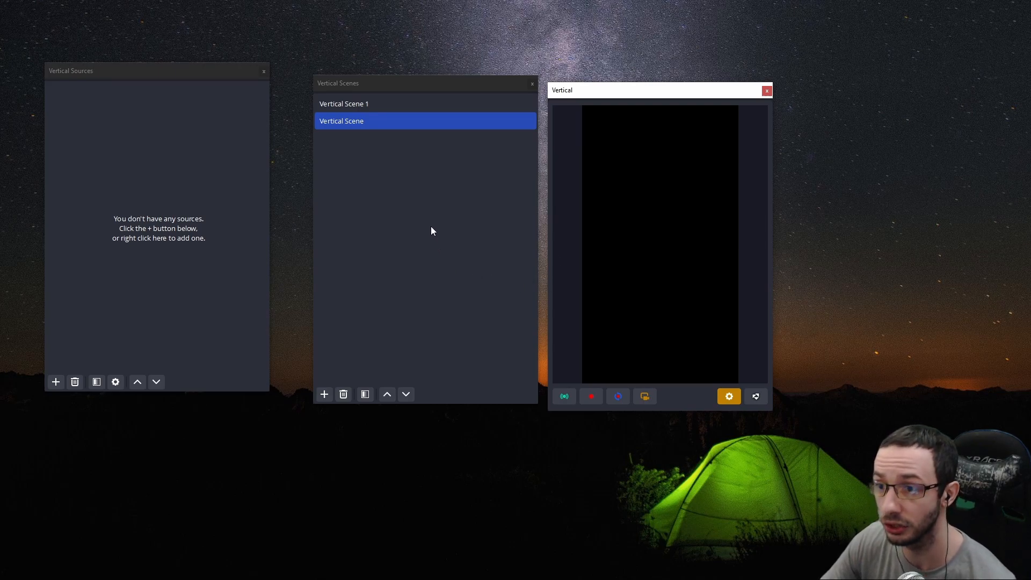
mouse_move(445, 209)
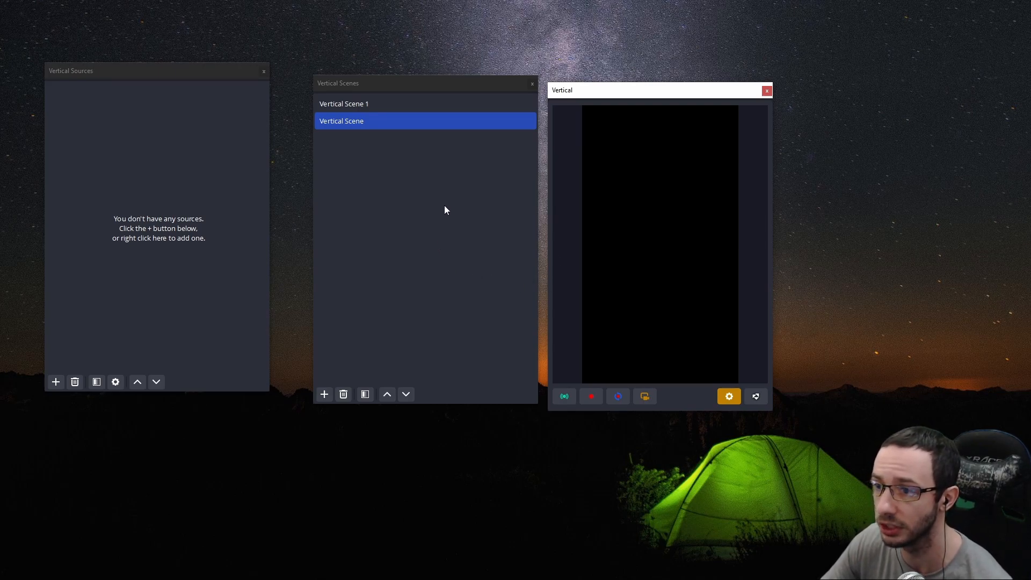
mouse_move(441, 213)
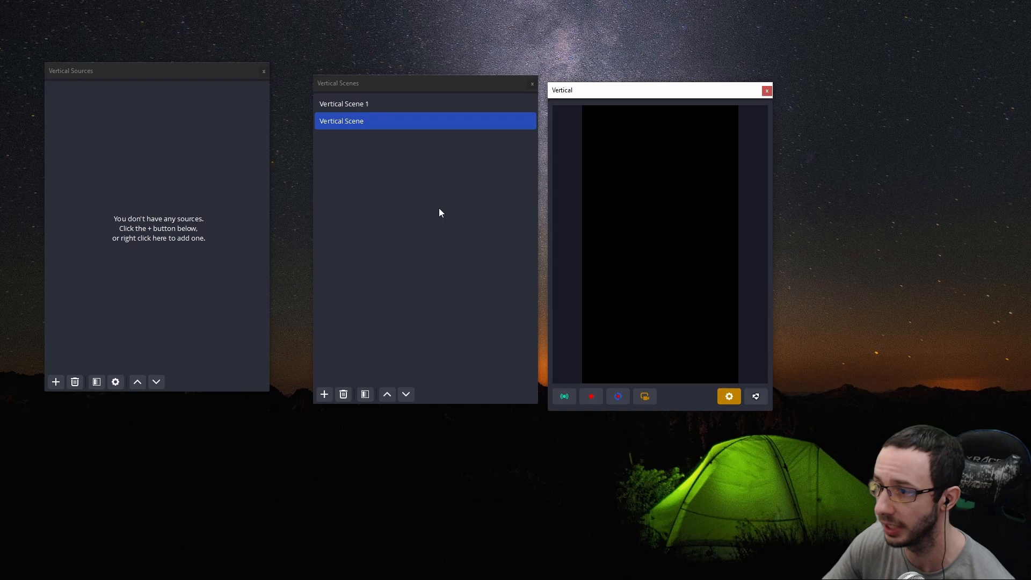
mouse_move(552, 370)
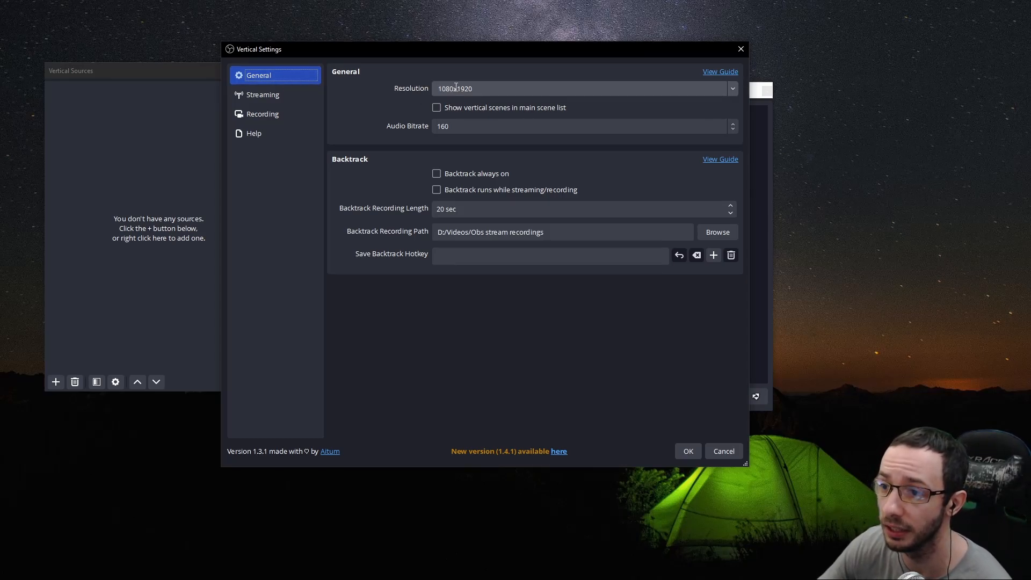
Step: Check that the General page resolution reads 1080x1920
left_click_drag(456, 48, 490, 86)
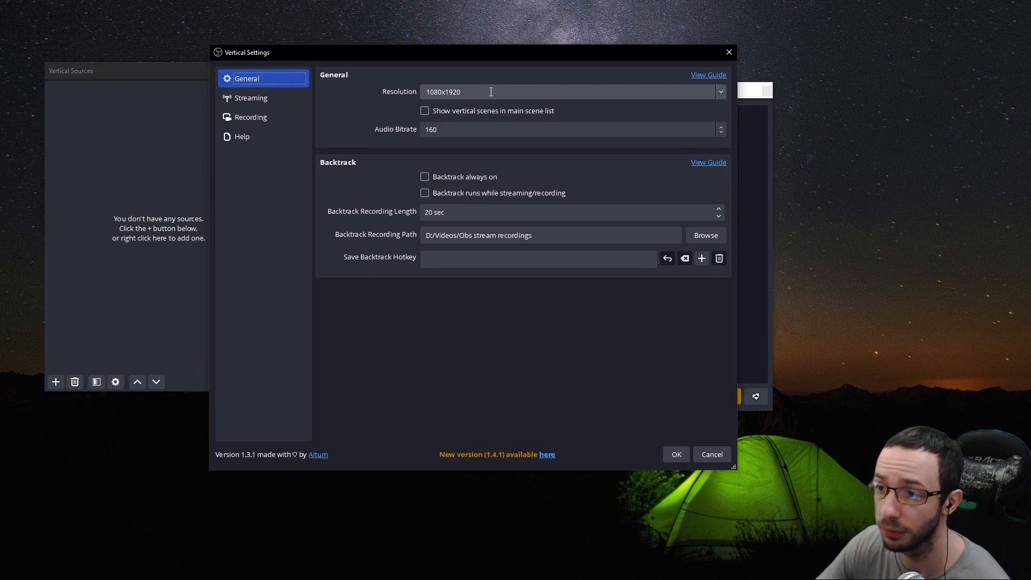
left_click(719, 91)
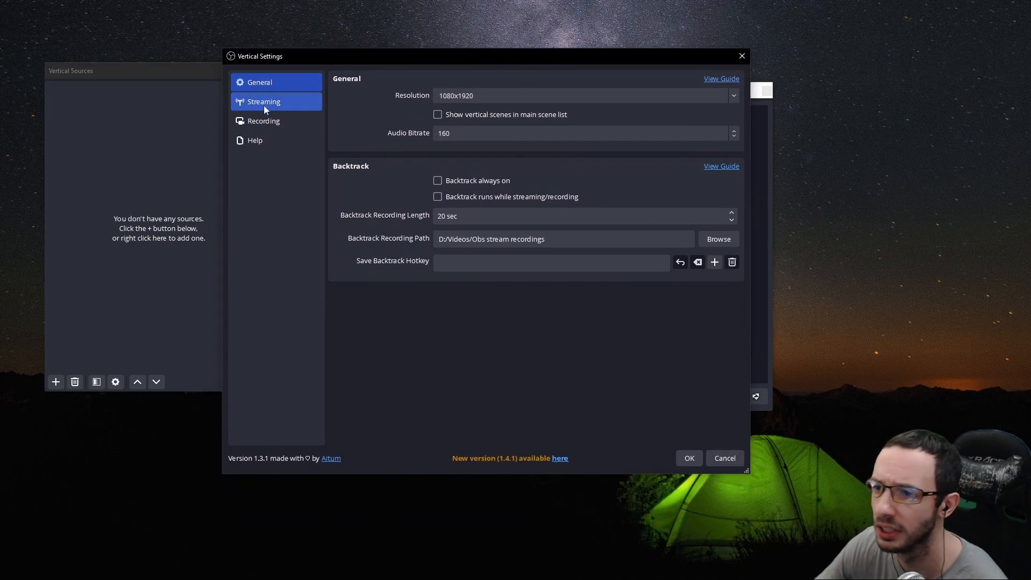
Step: Enable a Youtube streaming entry with the live2 server, stream key and 5900 Kbps bitrate
left_click(263, 101)
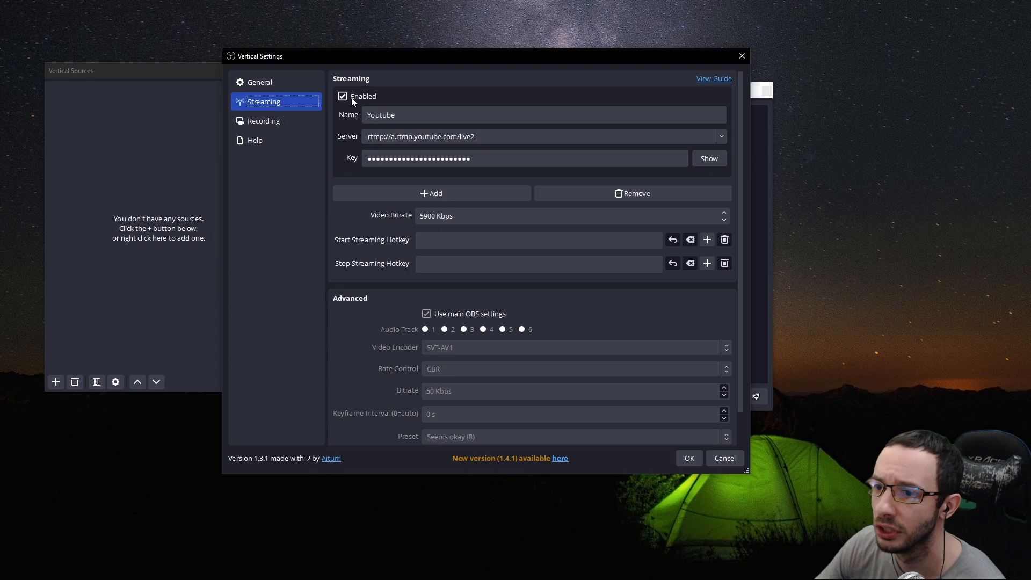
left_click(342, 96)
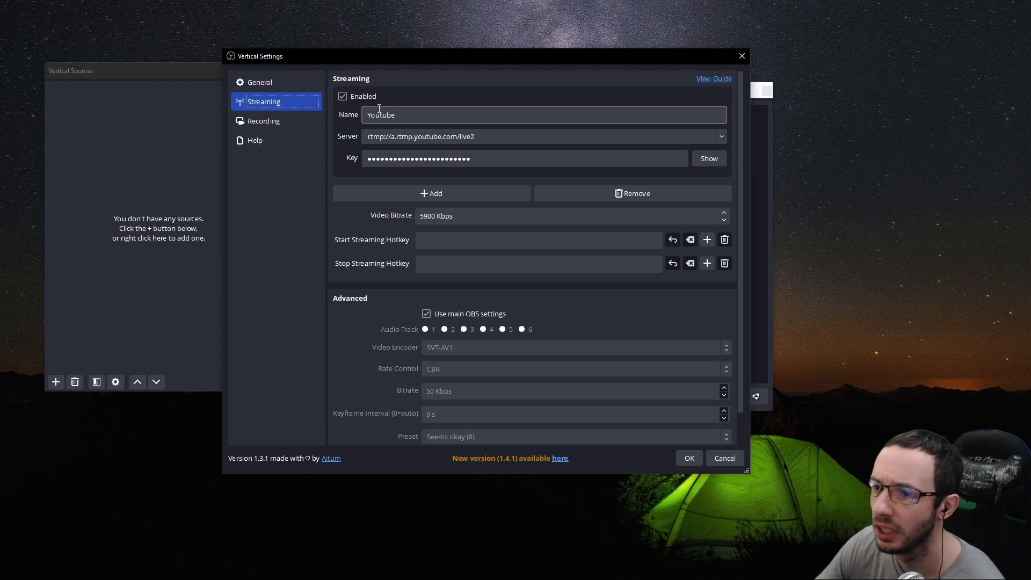
left_click(544, 115)
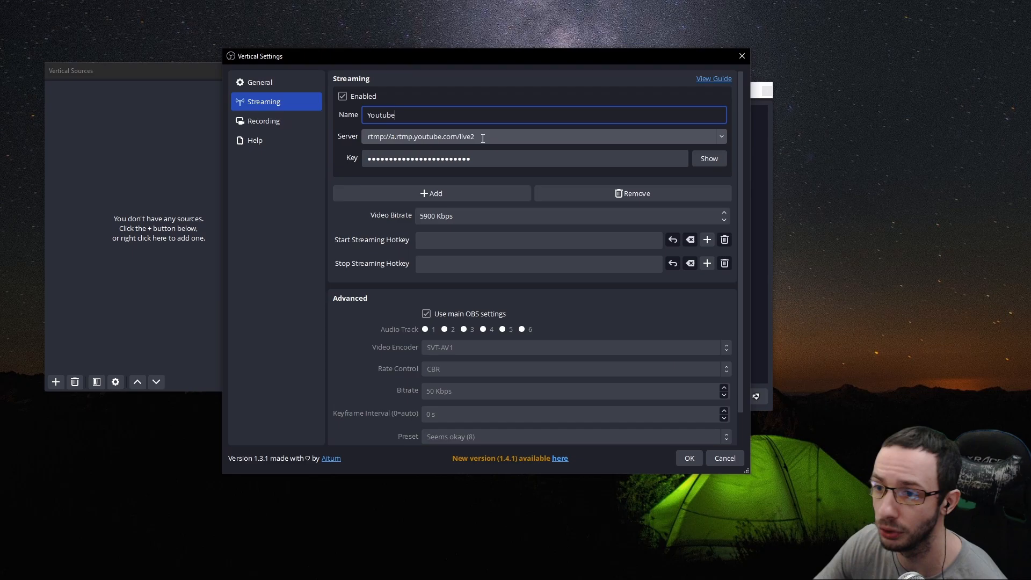
mouse_move(499, 147)
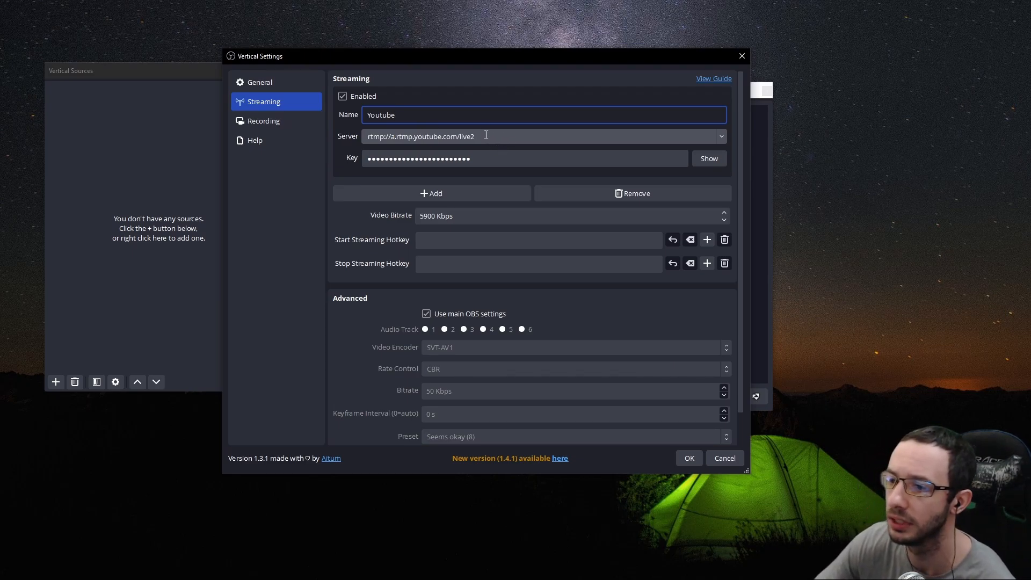
mouse_move(361, 142)
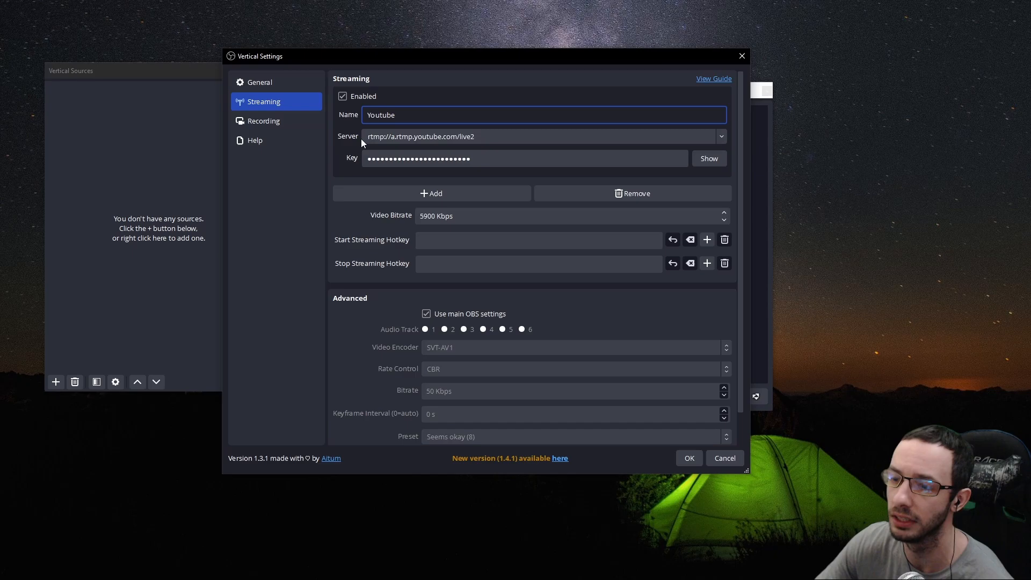
left_click(523, 157)
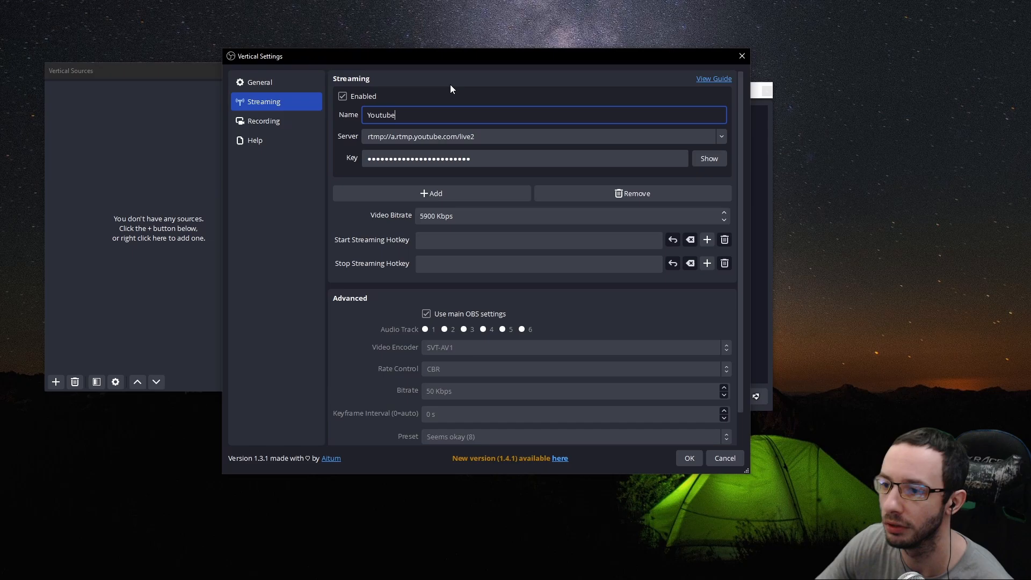
mouse_move(395, 227)
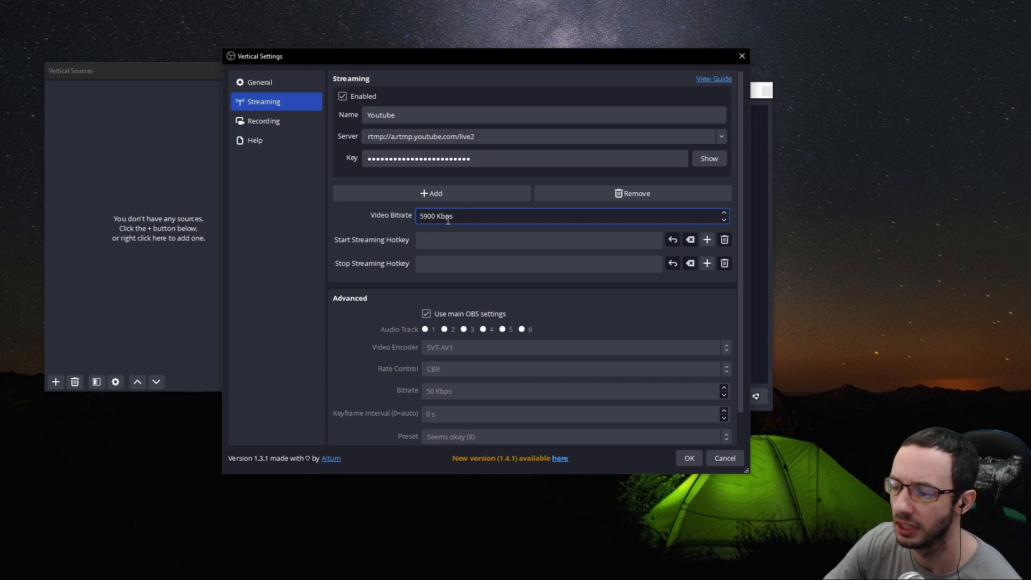
mouse_move(285, 111)
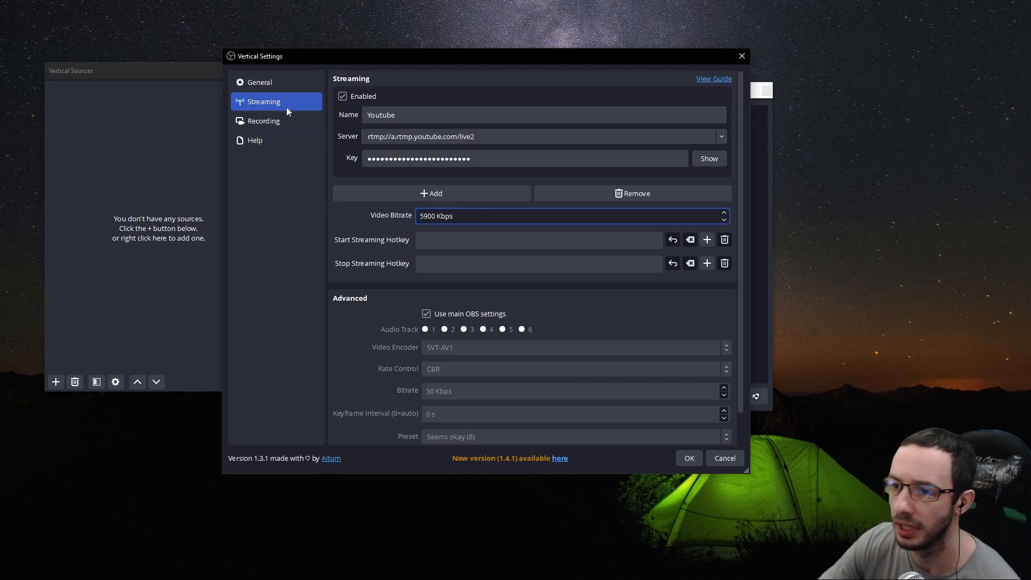
Step: Review the Recording page and leave the recording path empty at 6000 Kbps
left_click(263, 120)
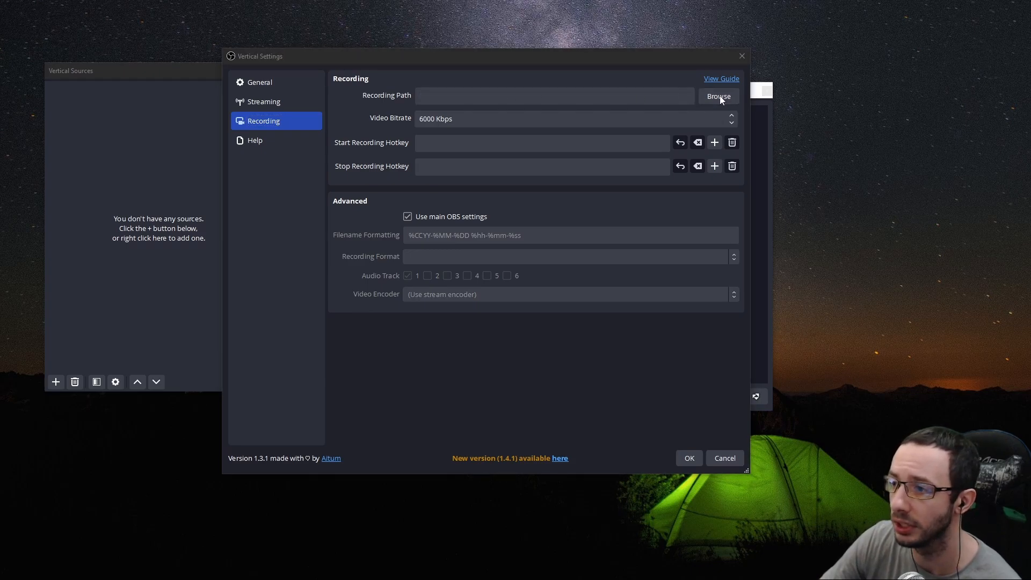
left_click(719, 95)
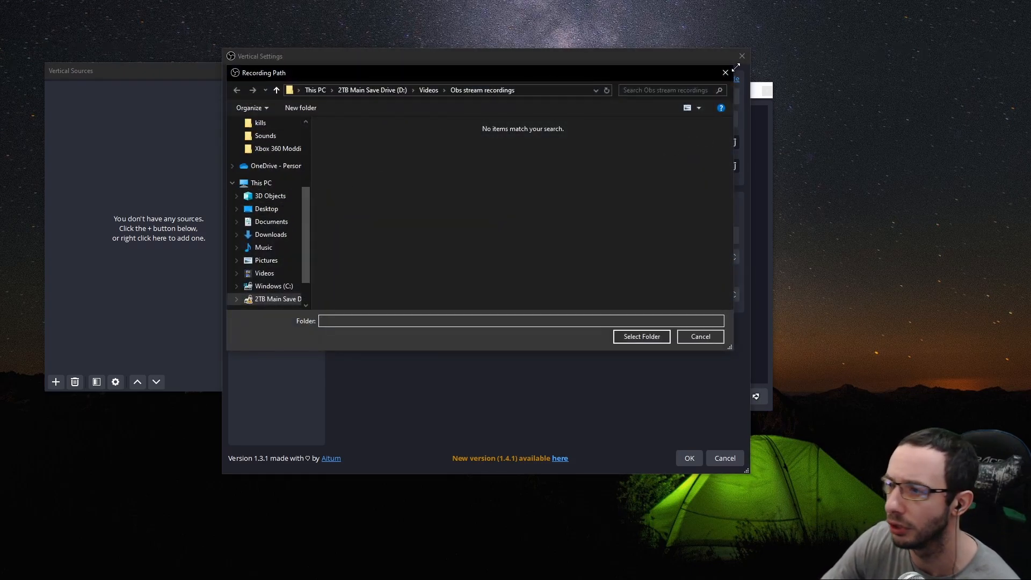
left_click(700, 336)
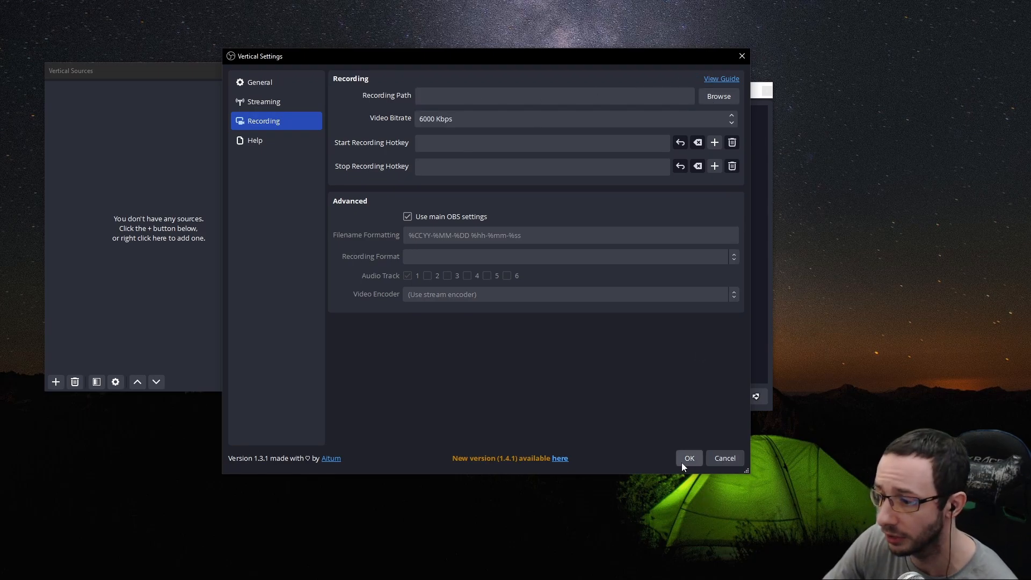
Step: Save the vertical settings with OK and return to the vertical docks
left_click(688, 458)
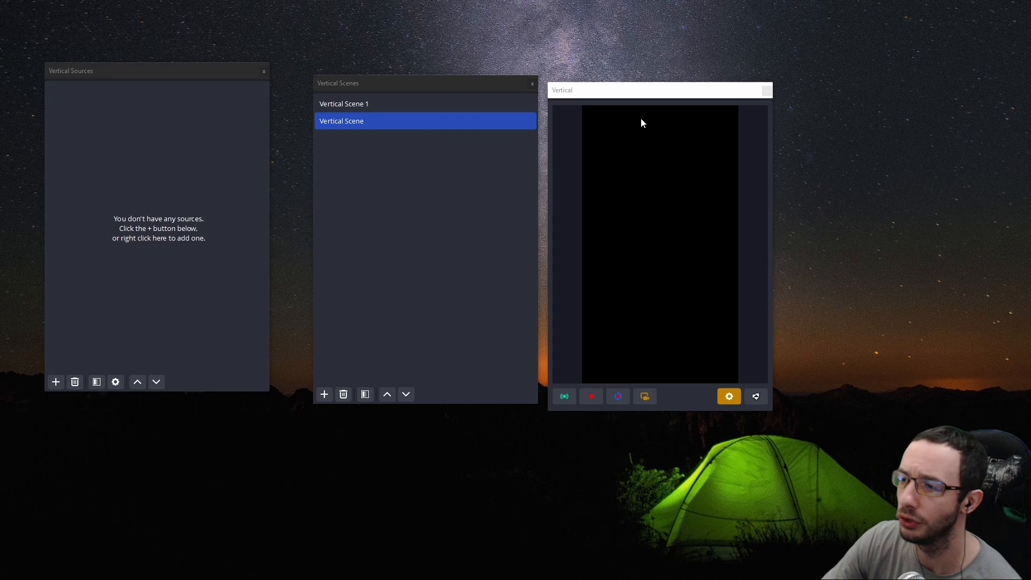
mouse_move(711, 412)
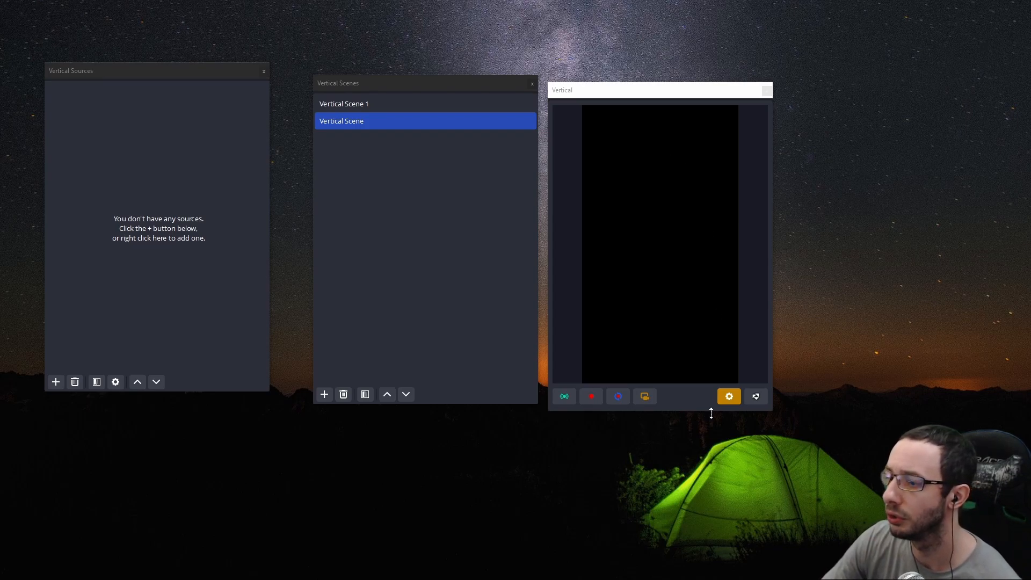
mouse_move(652, 139)
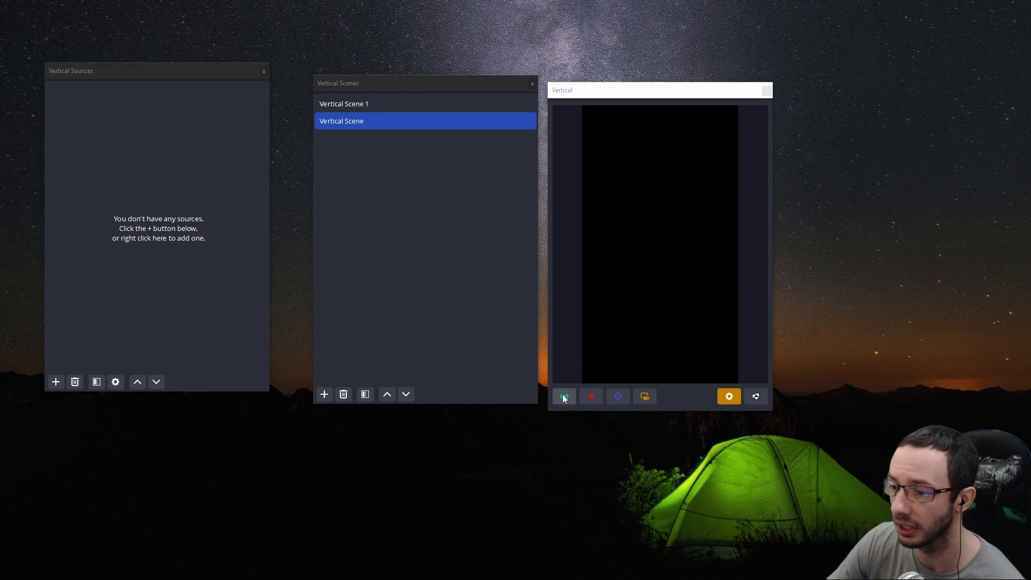
mouse_move(564, 397)
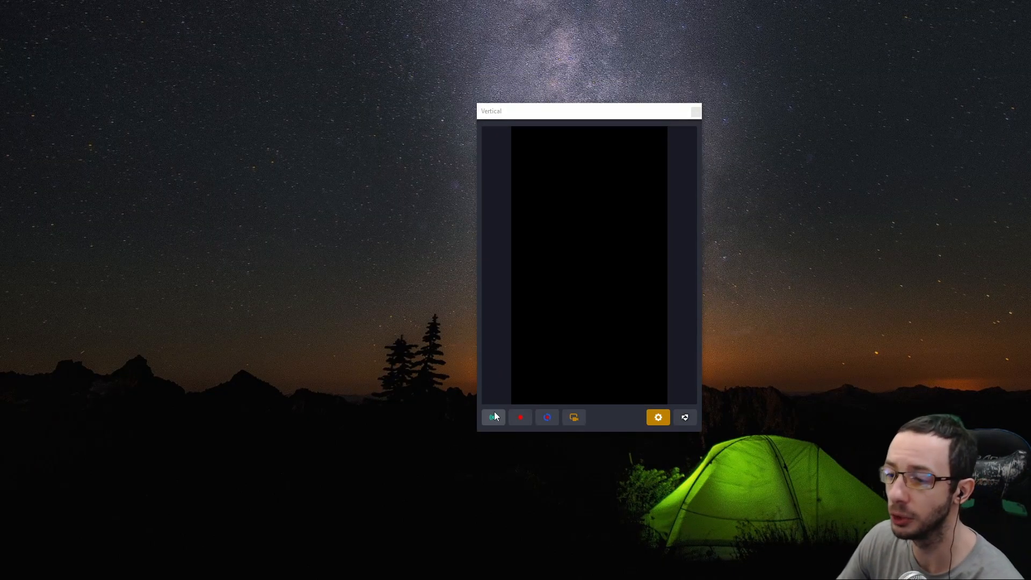
mouse_move(493, 417)
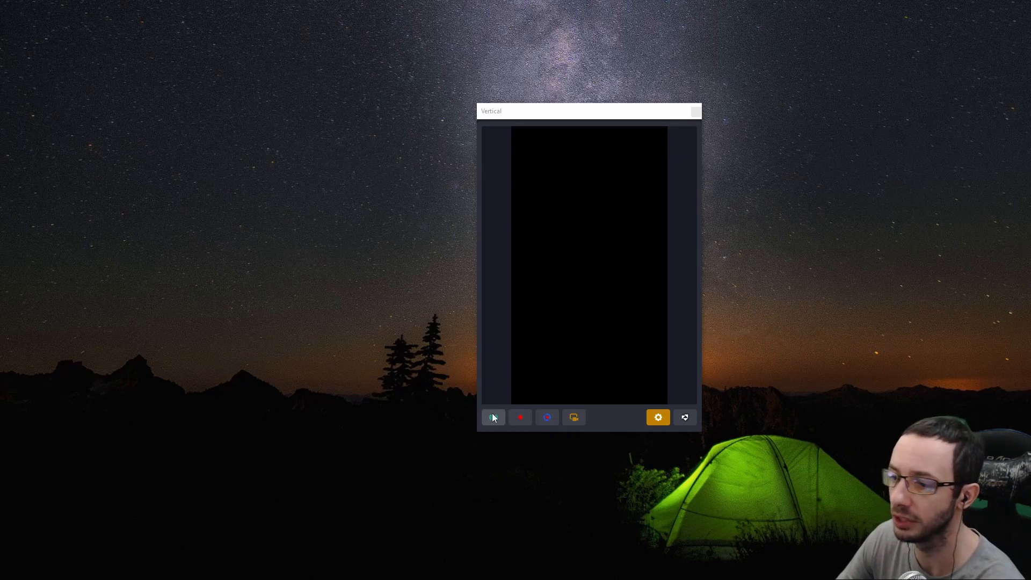
left_click(494, 417)
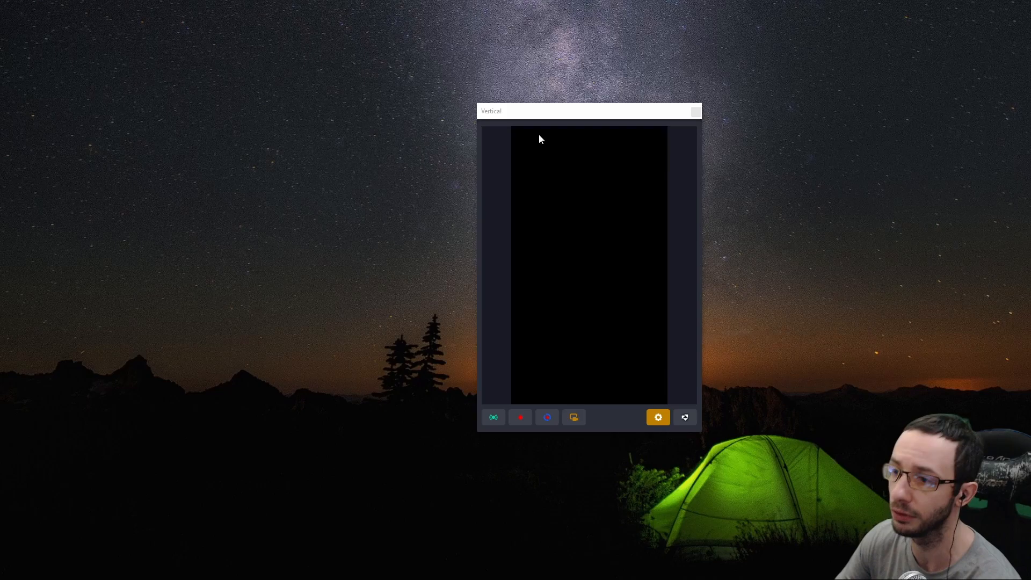
mouse_move(587, 143)
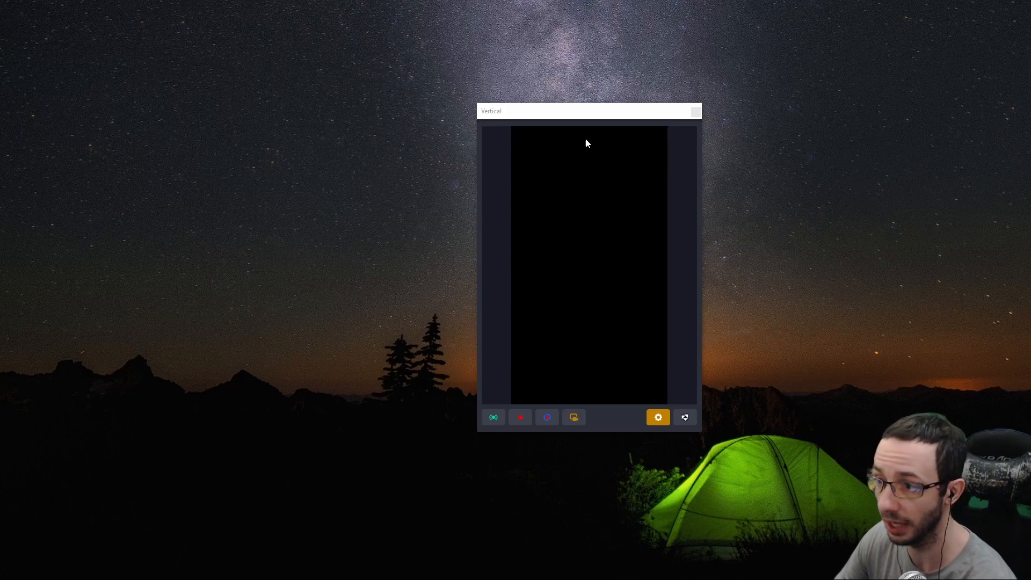
mouse_move(447, 162)
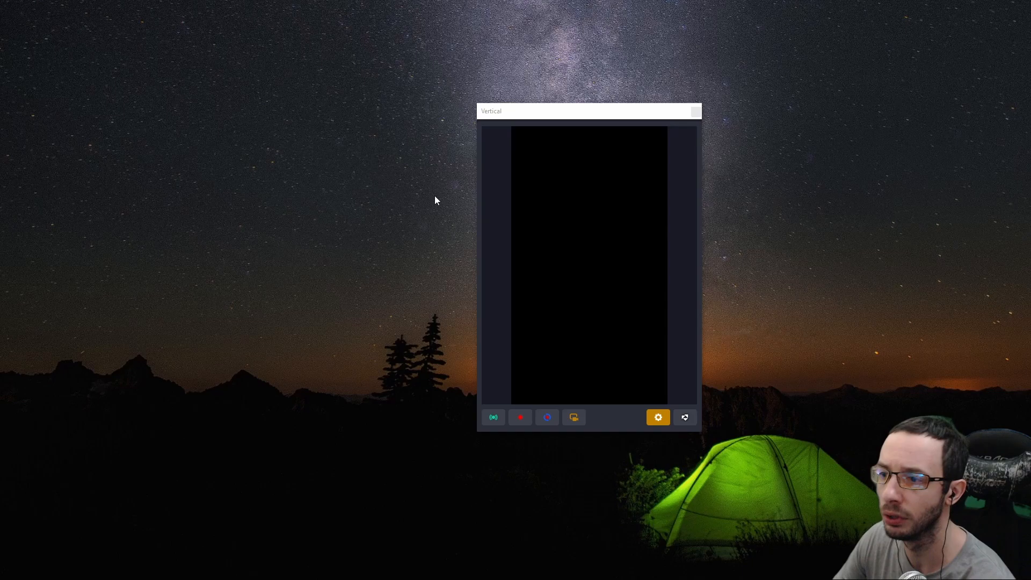
mouse_move(562, 381)
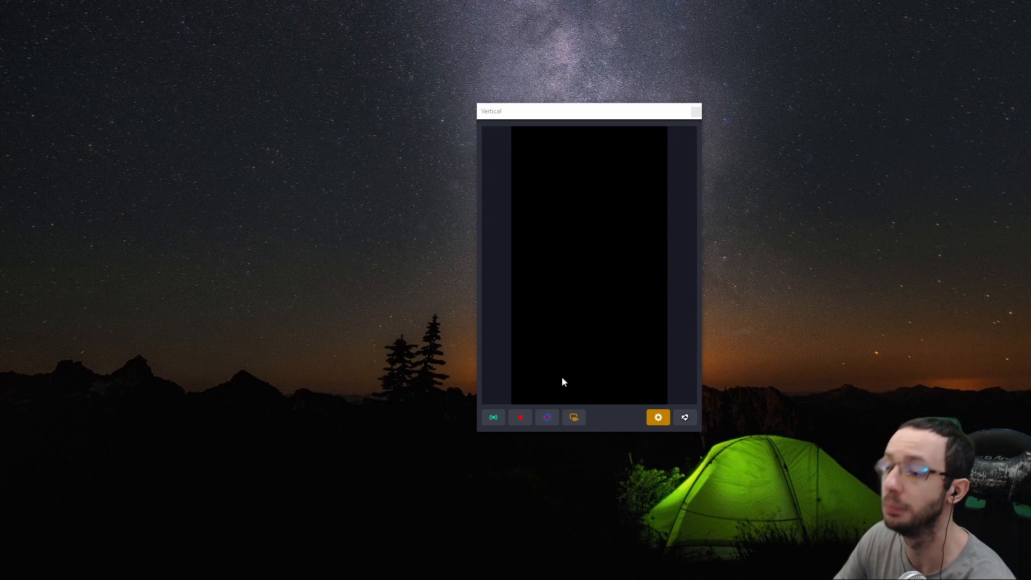
mouse_move(493, 417)
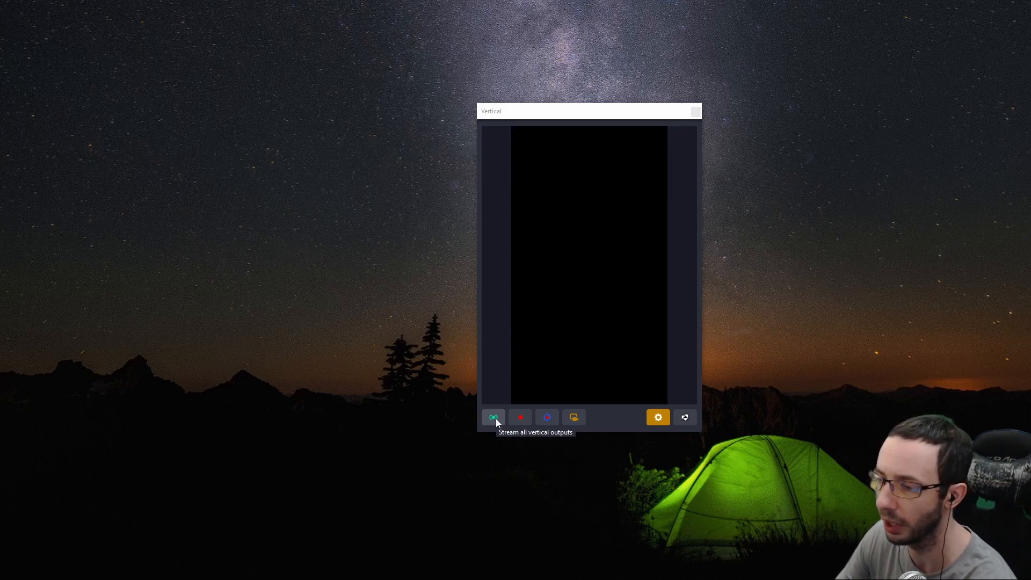
mouse_move(508, 417)
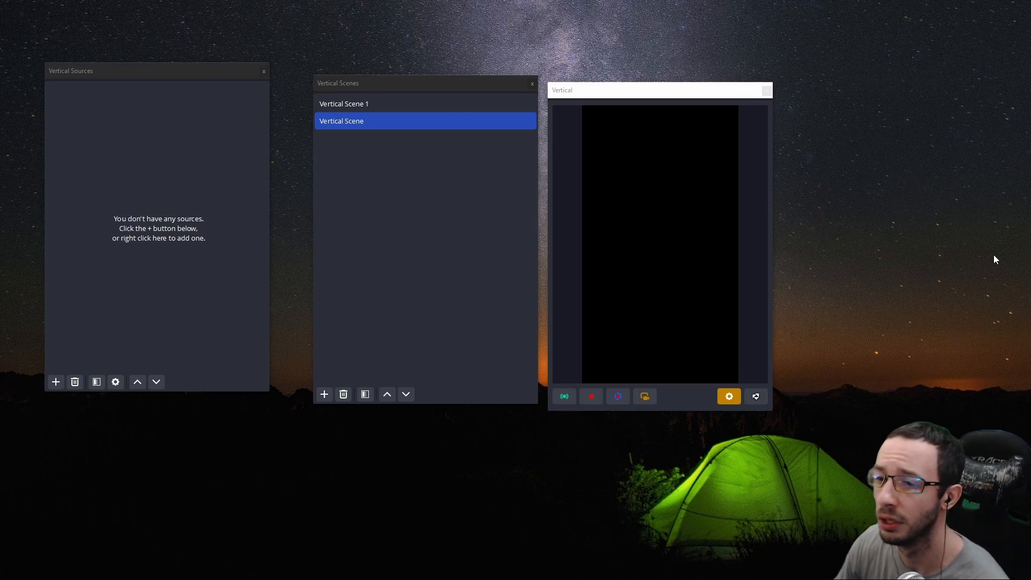
left_click(343, 103)
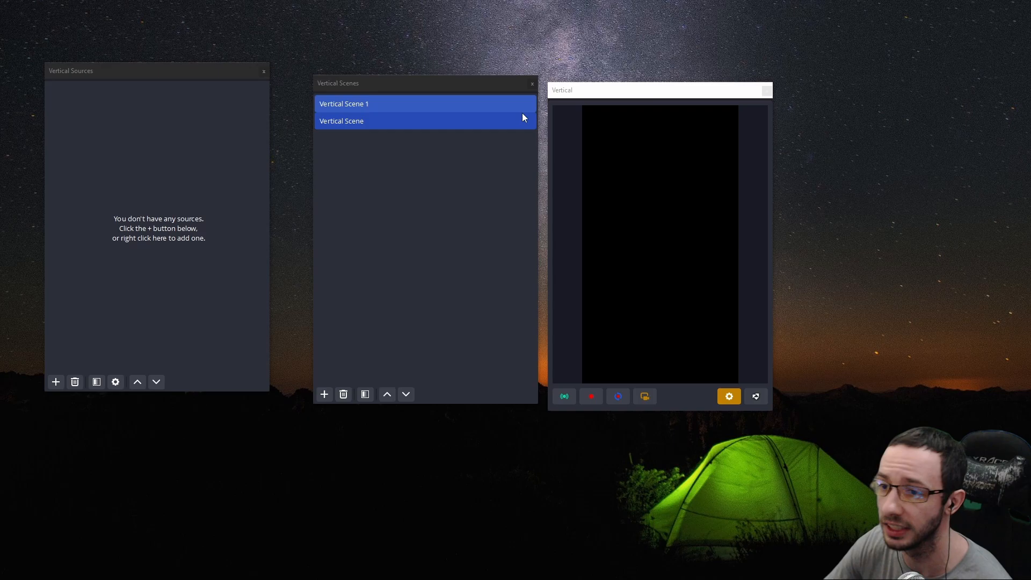
left_click(341, 120)
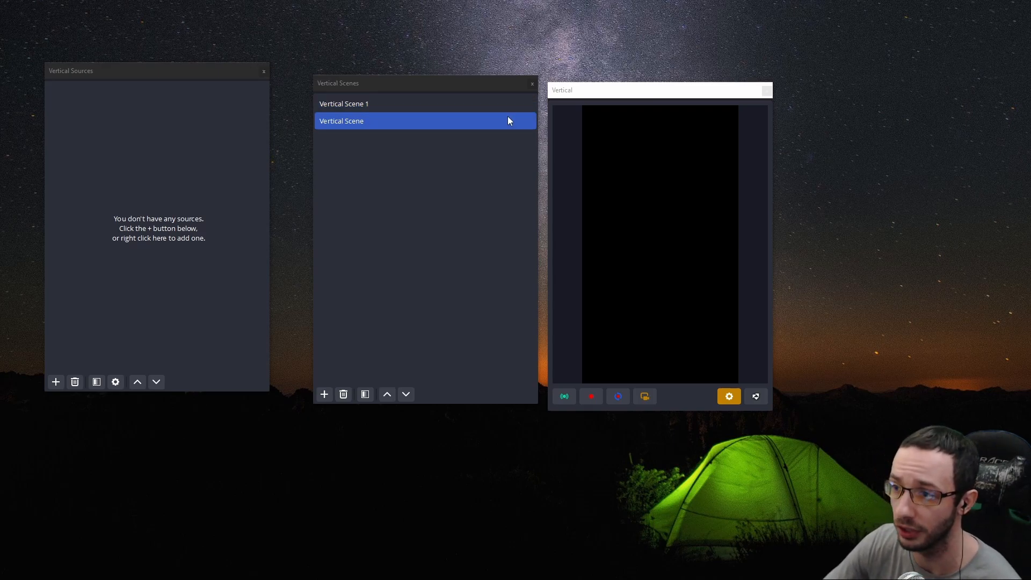
mouse_move(484, 168)
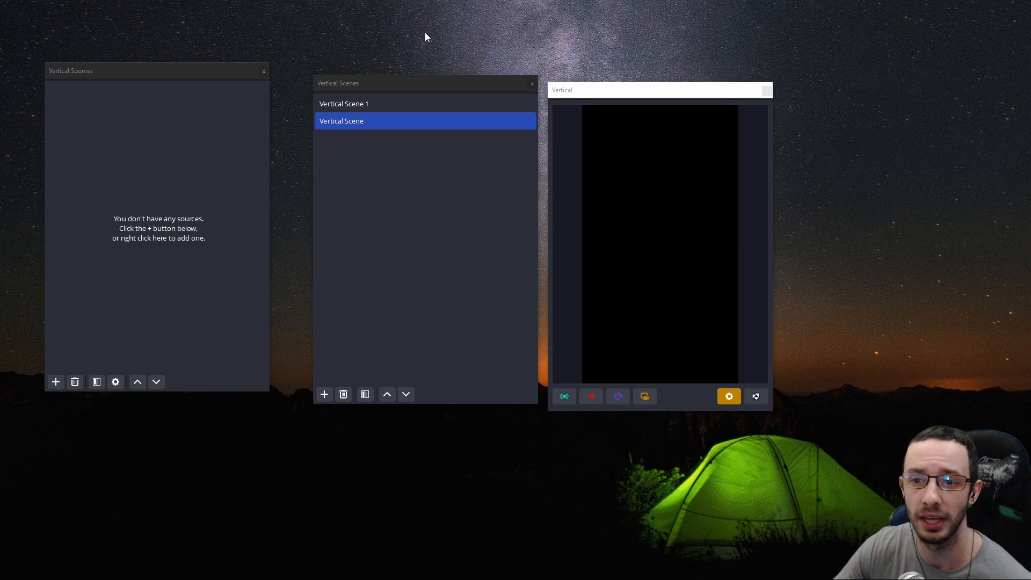
mouse_move(452, 5)
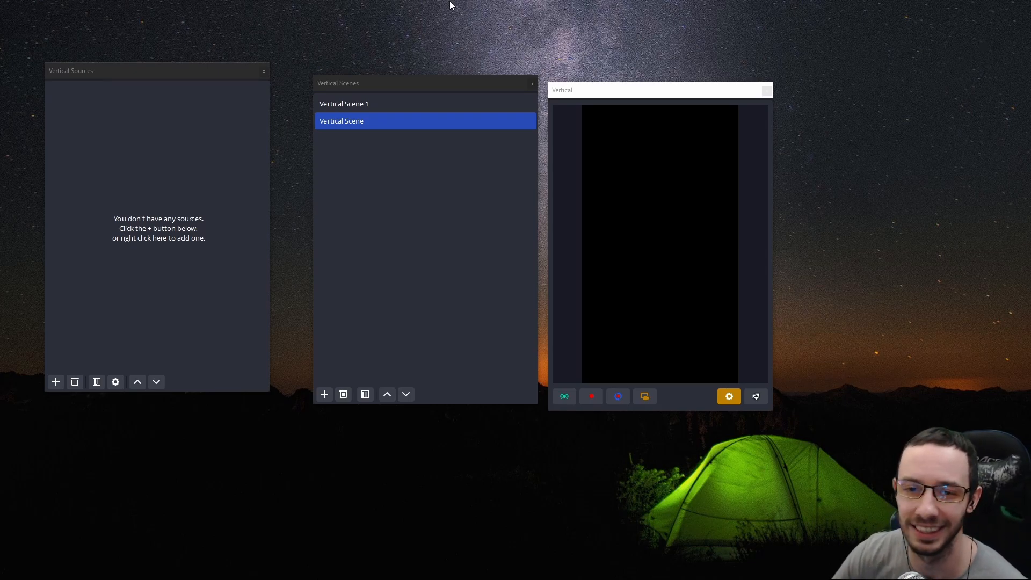